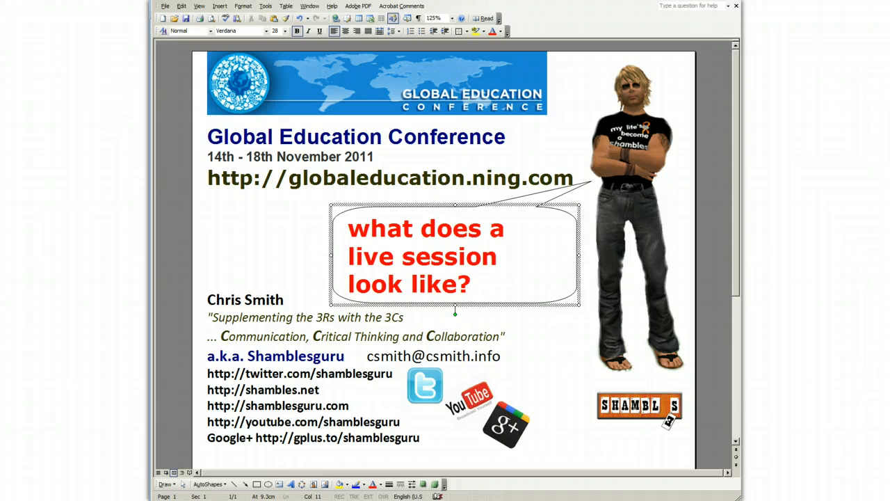
Reach the GMT+7 Sessions and Schedule page from the 2011 Conference menu
click(470, 283)
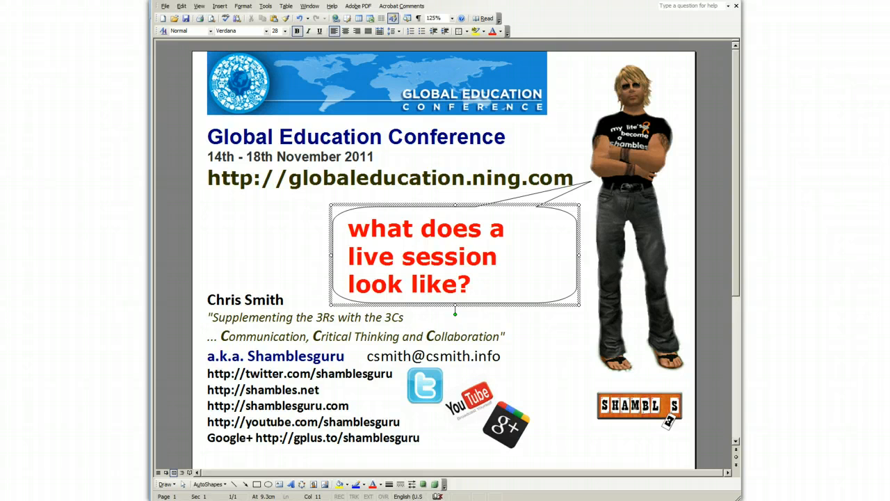
click(470, 285)
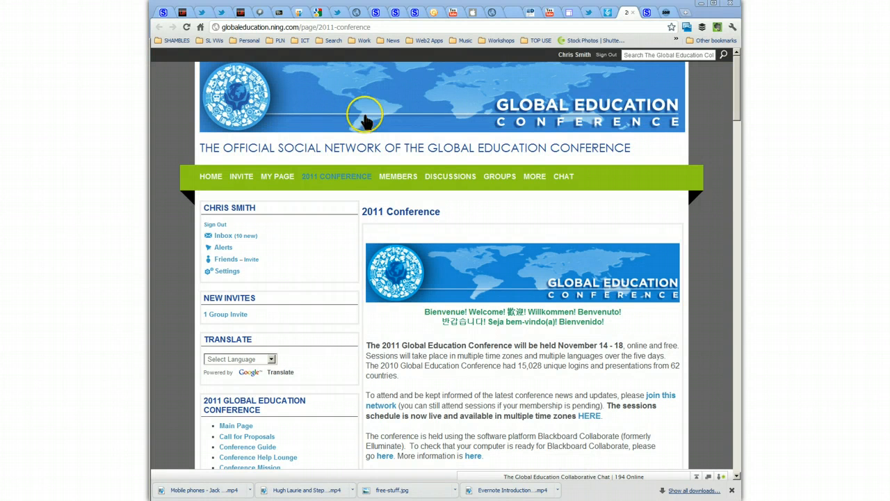
mouse_move(736, 126)
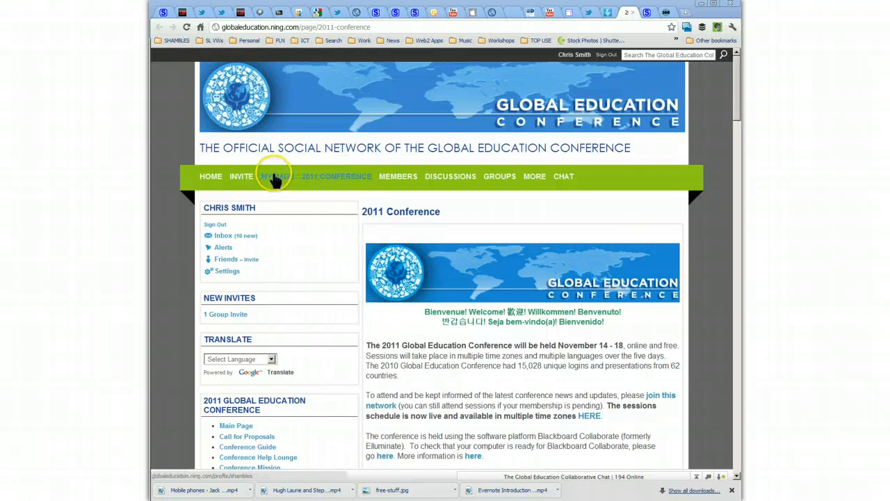
click(336, 175)
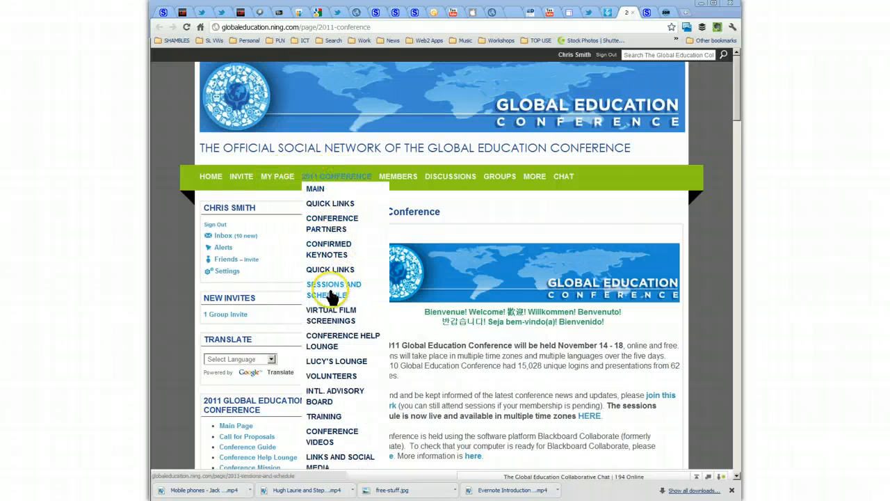
click(334, 288)
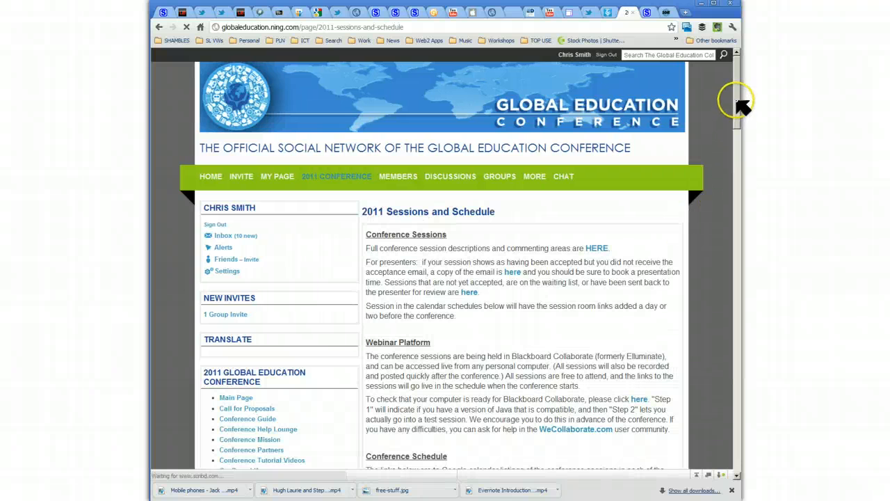
scroll(down, 3)
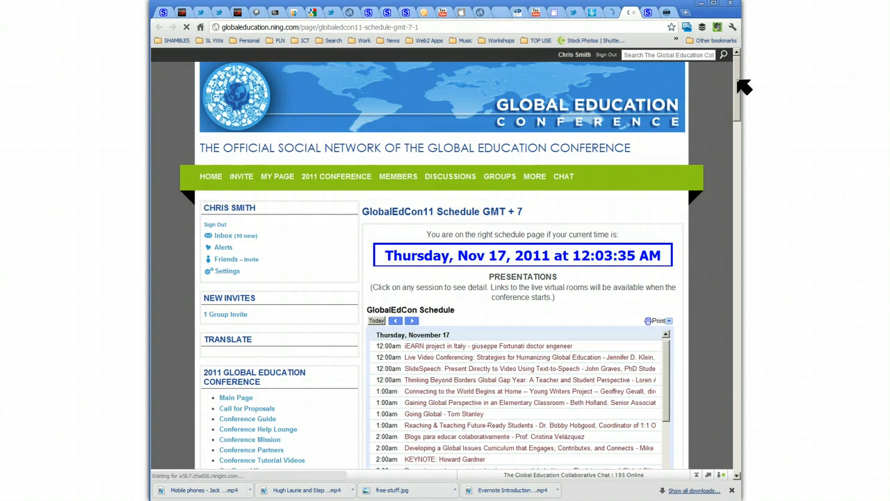
Scroll the schedule to Thursday, November 17 and open the Live Video Conferencing session
scroll(down, 3)
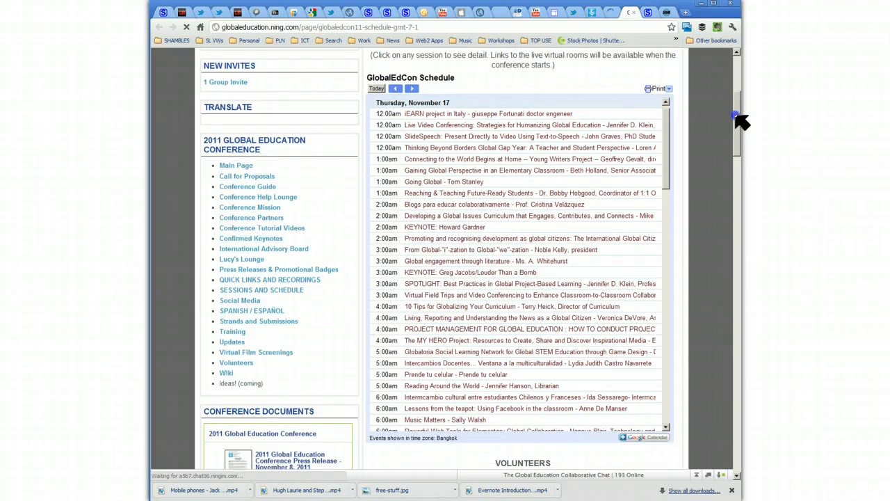
scroll(down, 3)
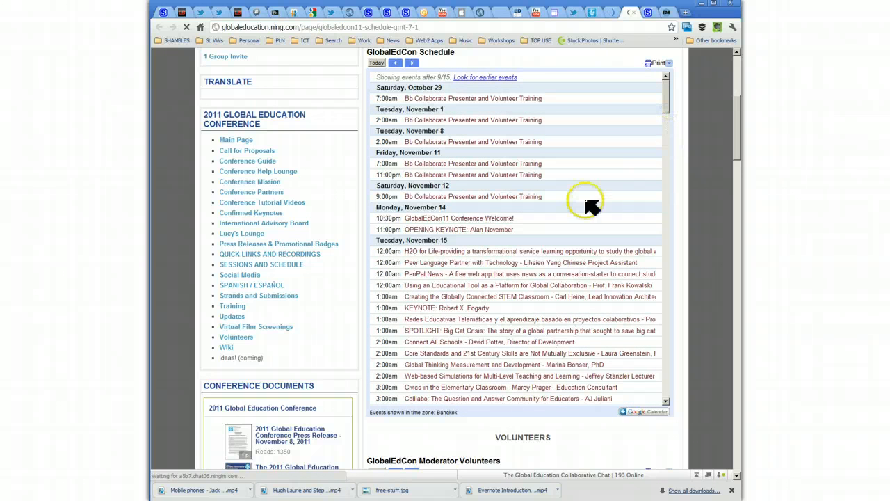
mouse_move(735, 109)
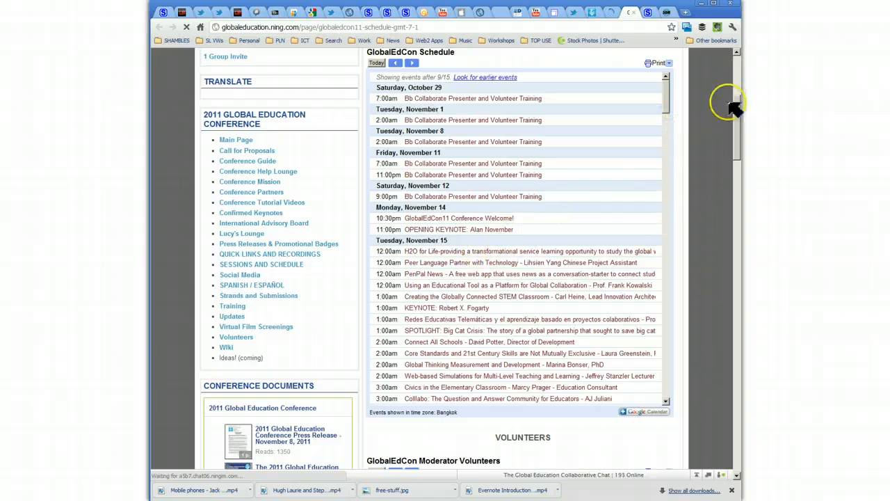
scroll(down, 3)
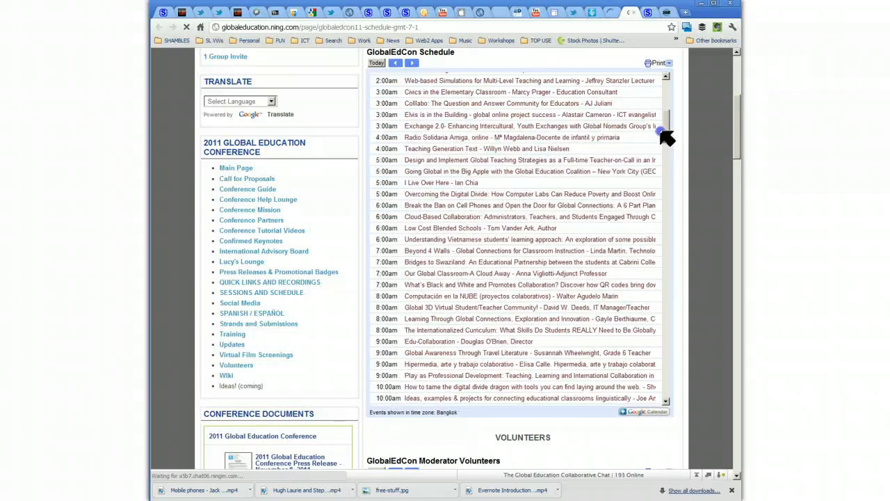
scroll(down, 3)
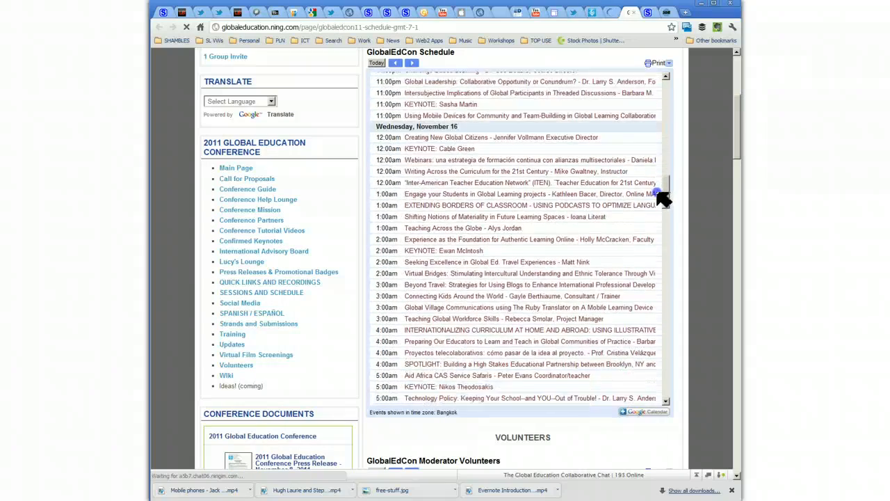
scroll(down, 3)
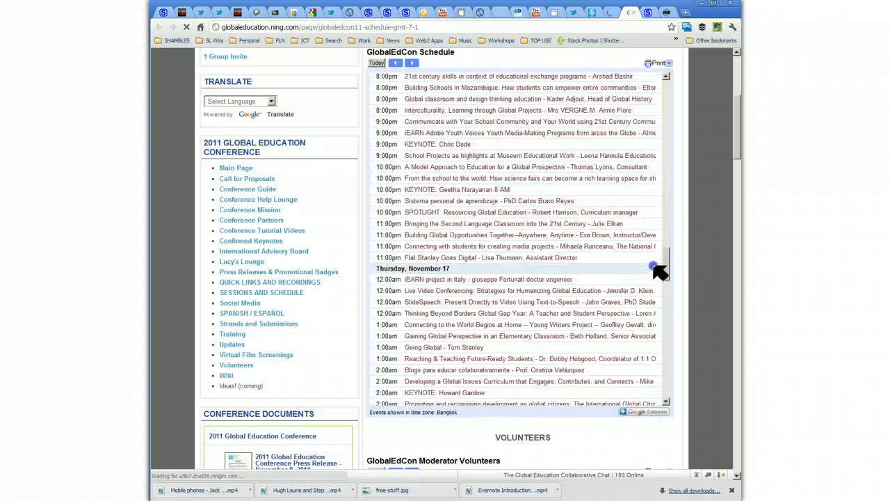
scroll(down, 3)
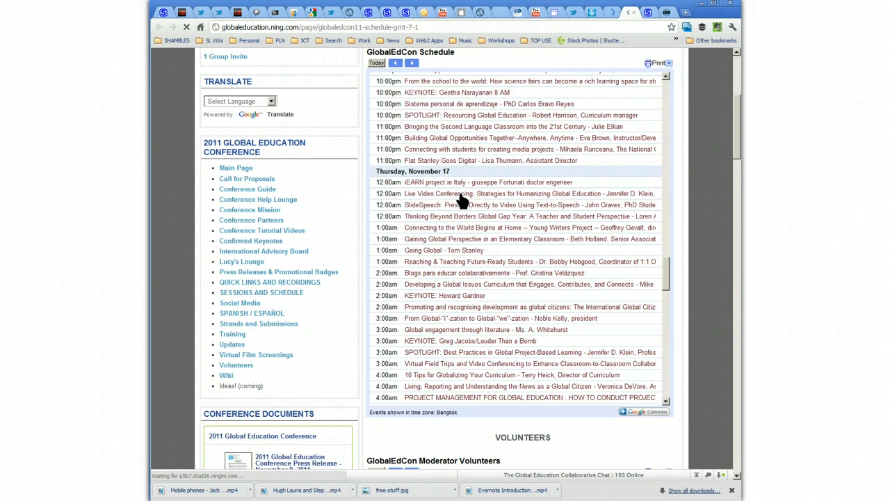
click(459, 193)
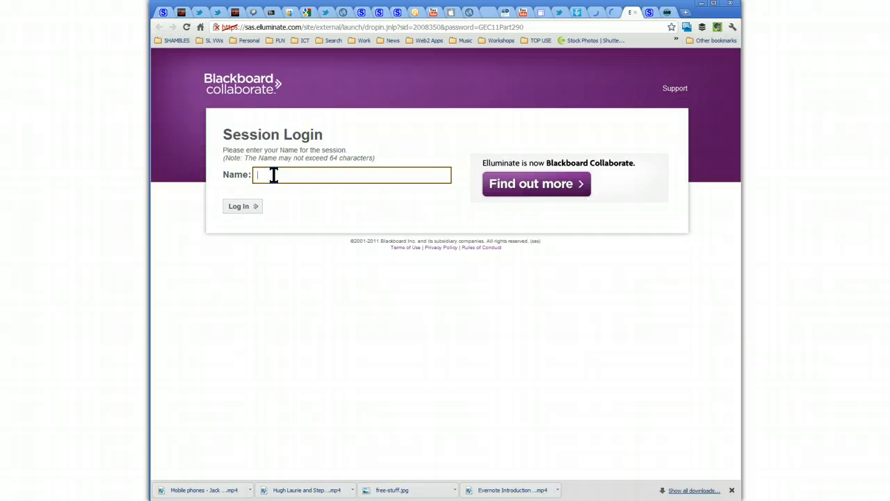
Enter the previously used display name and log in to launch the live session
text(@)
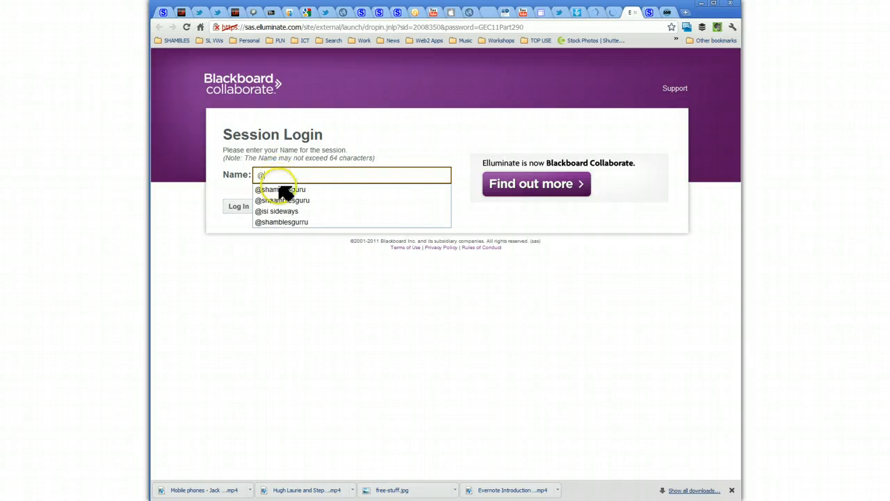
click(281, 189)
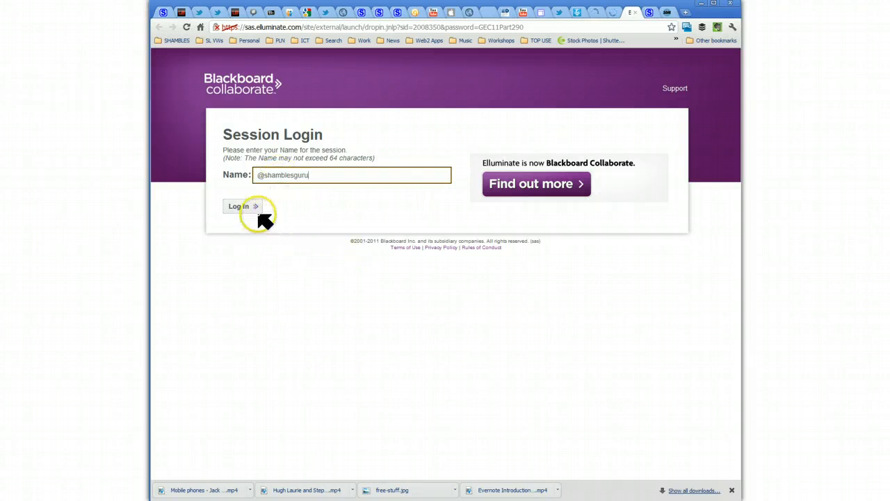
click(240, 206)
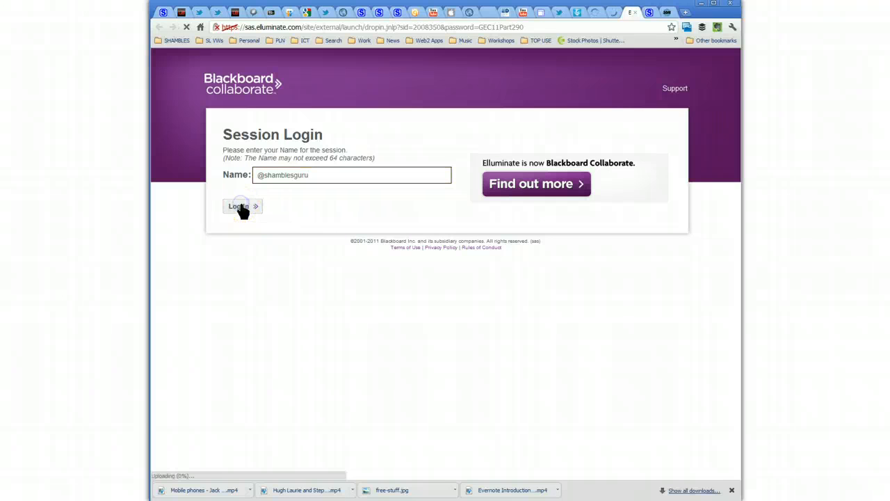
click(239, 206)
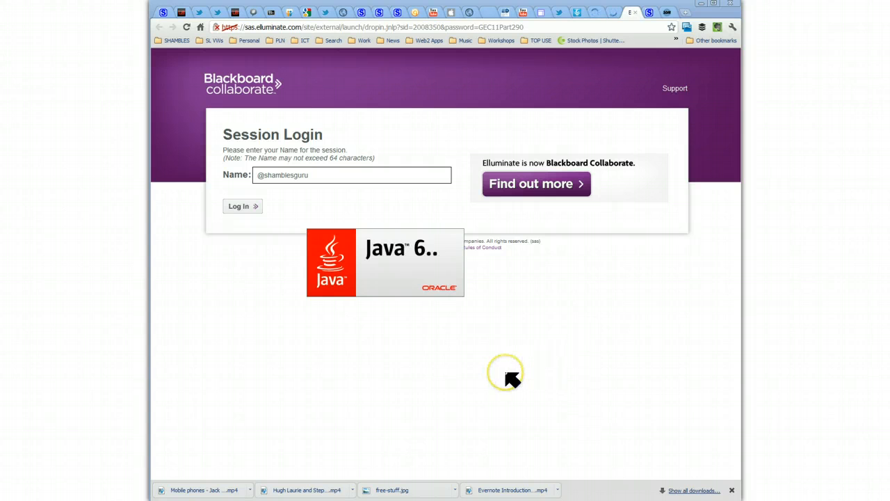
mouse_move(267, 484)
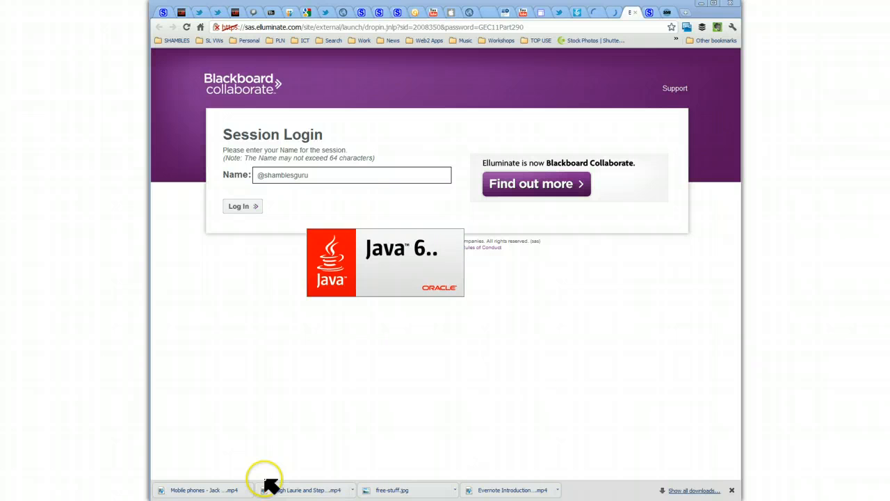
click(242, 206)
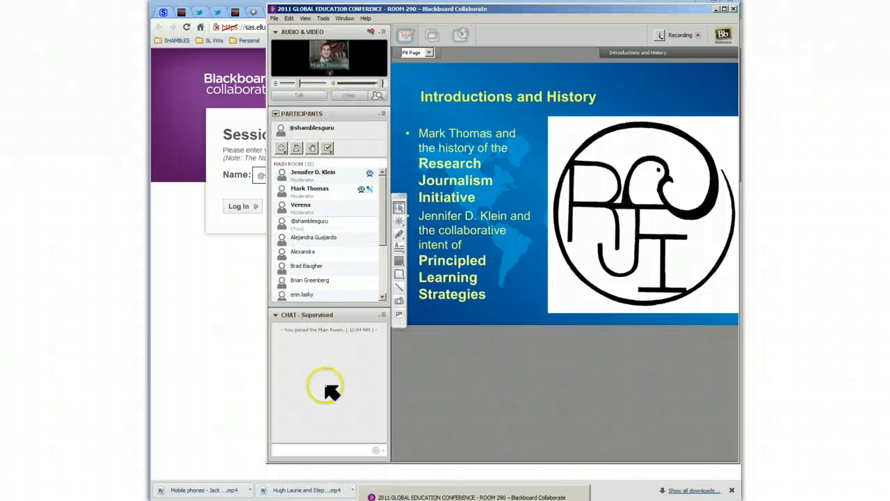
Settle into the opened Collaborate room with participants, chat and presenter video visible
click(306, 451)
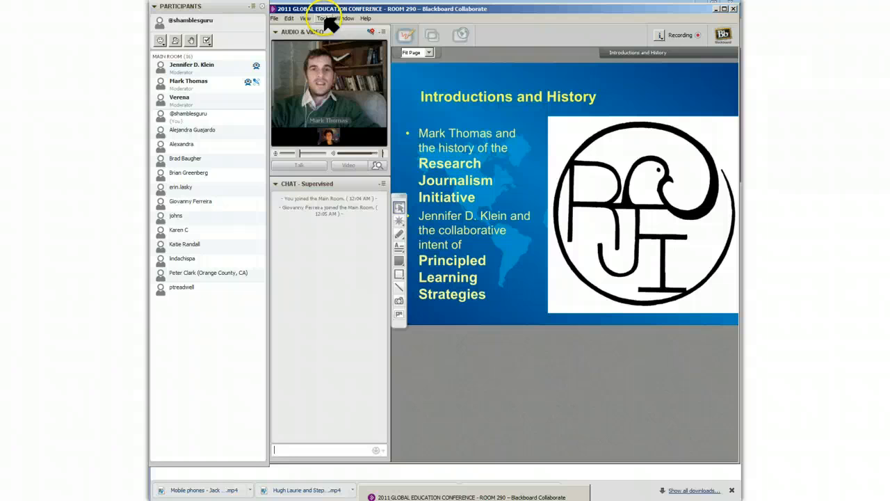
click(323, 18)
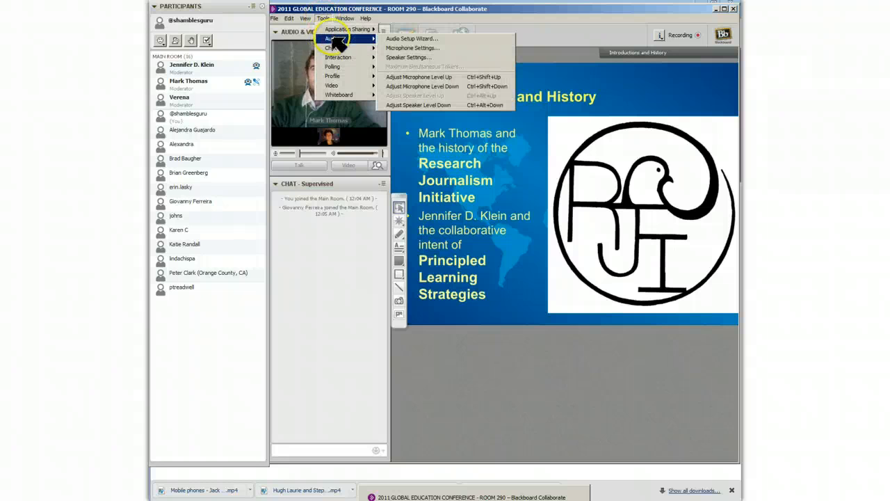
mouse_move(417, 39)
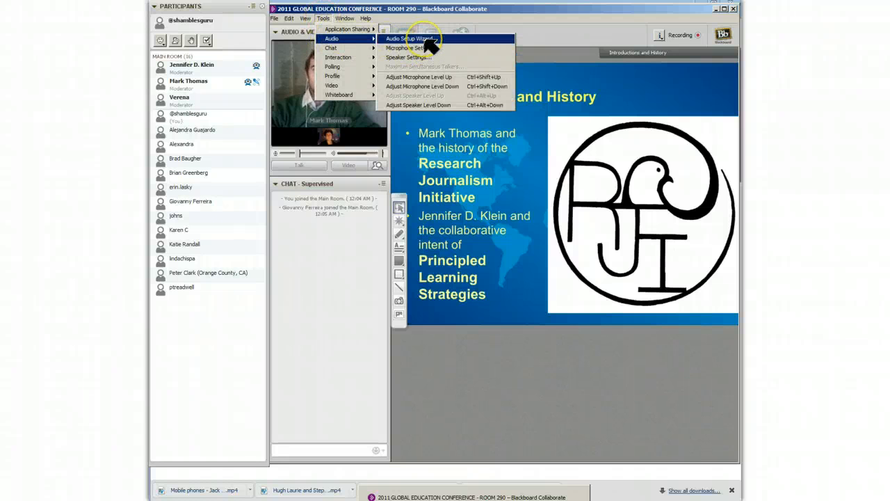
mouse_move(560, 14)
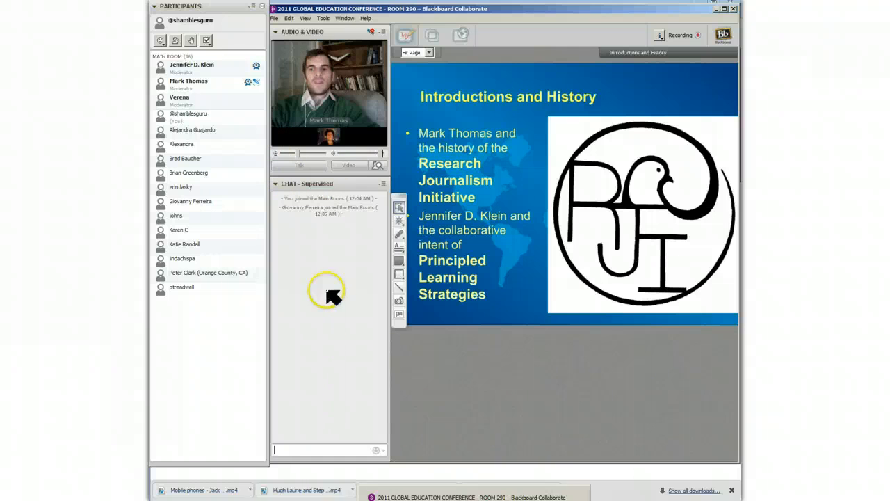
mouse_move(323, 243)
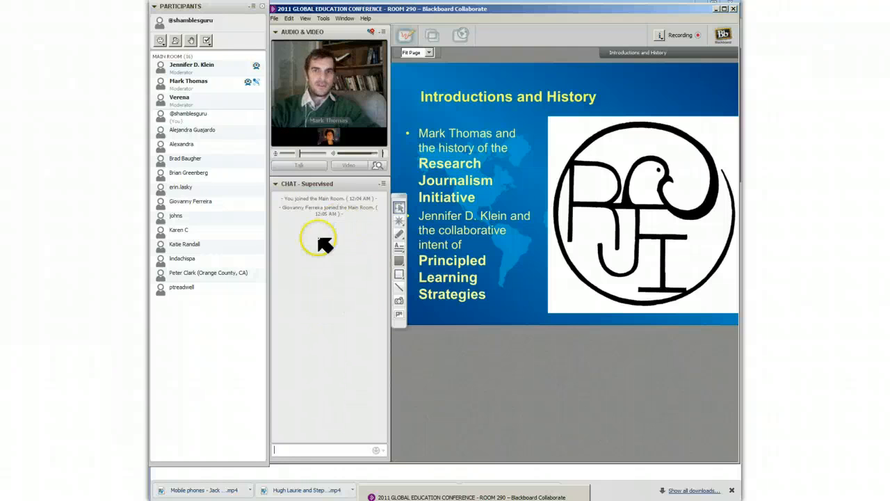
mouse_move(336, 288)
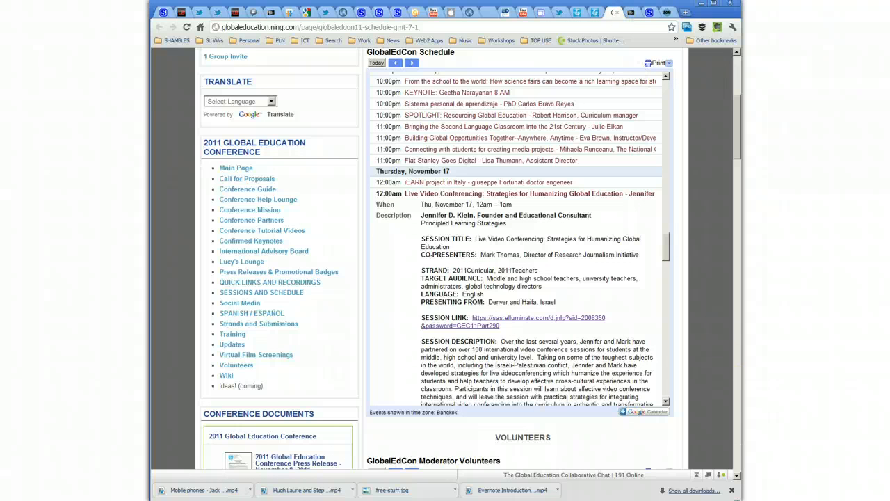
mouse_move(698, 236)
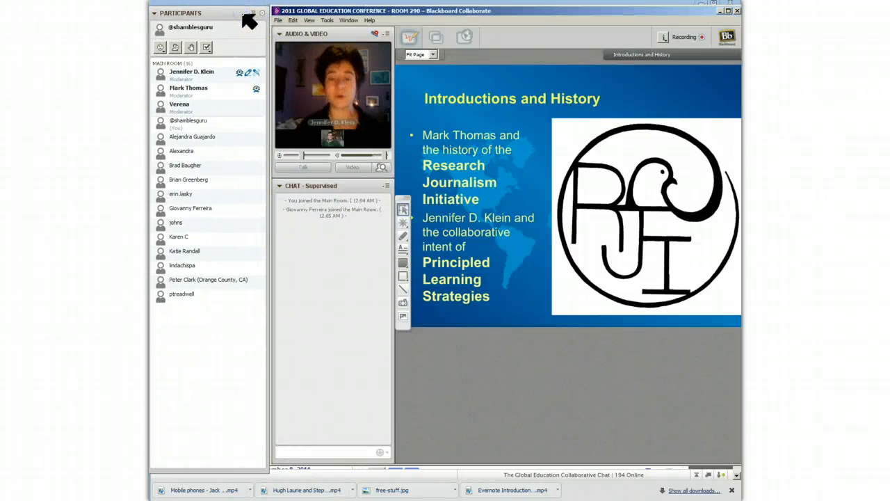
click(279, 20)
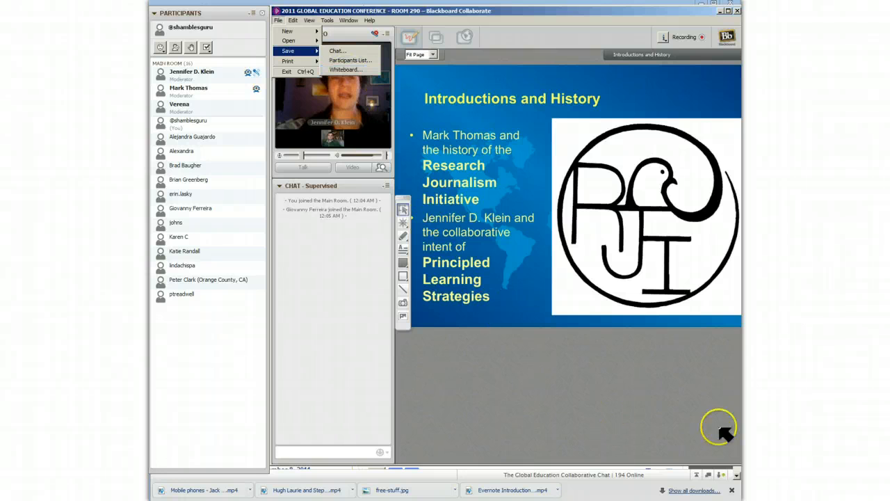
mouse_move(532, 270)
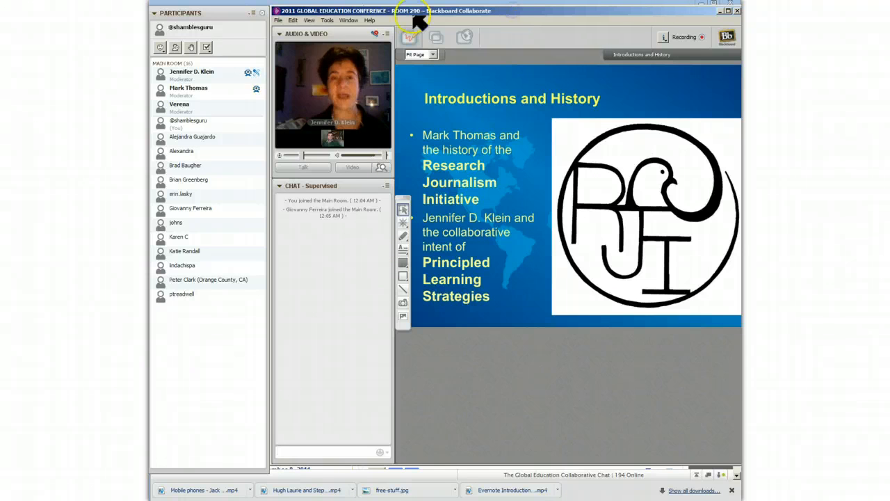
click(278, 21)
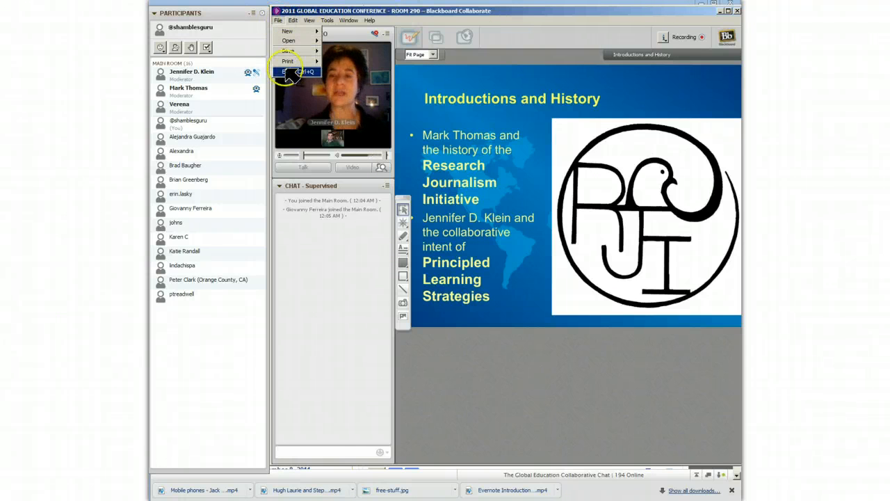
click(292, 19)
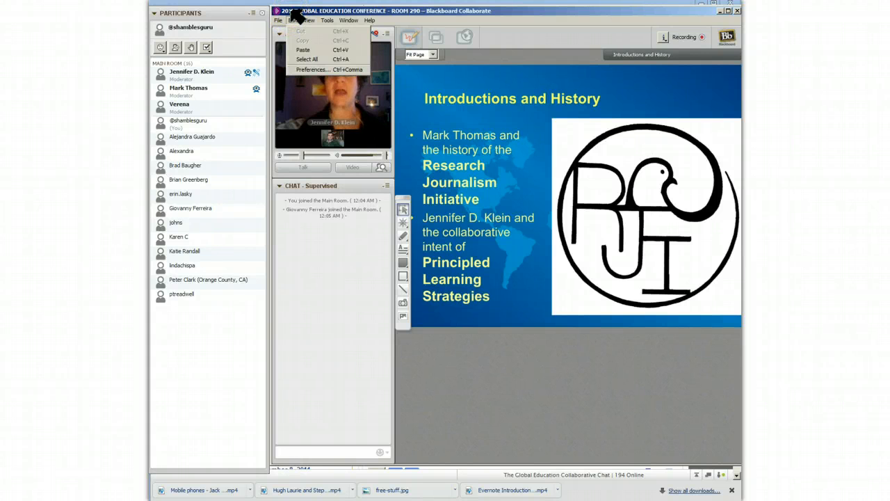